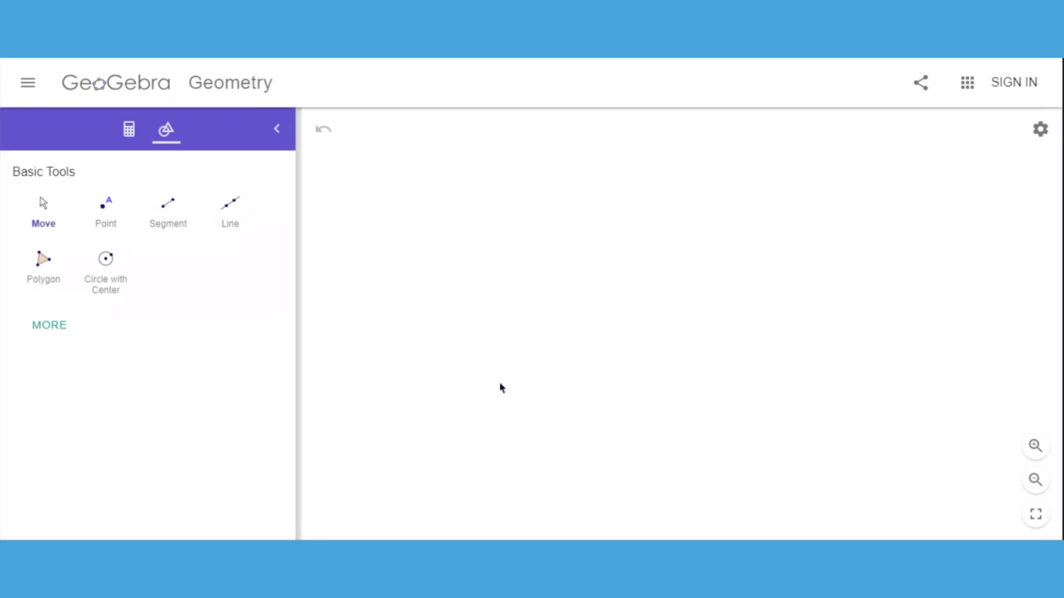
{"action": "mouse_move", "coordinate": [226, 105]}
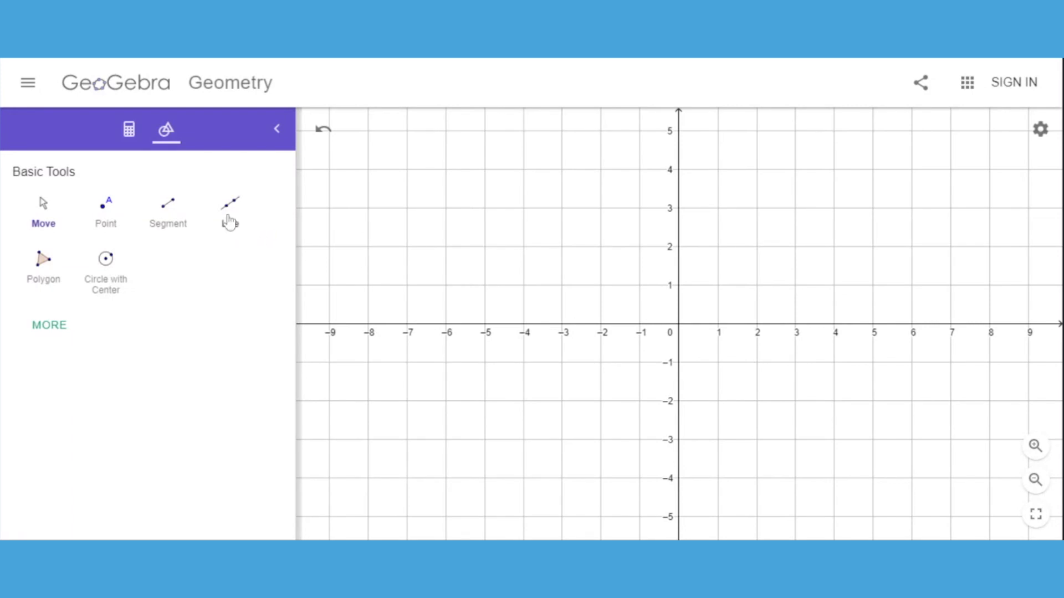
Draw line AB through A at (-6, 2) and B at (1, 4) using the Line tool
{"action": "left_click", "coordinate": [230, 207]}
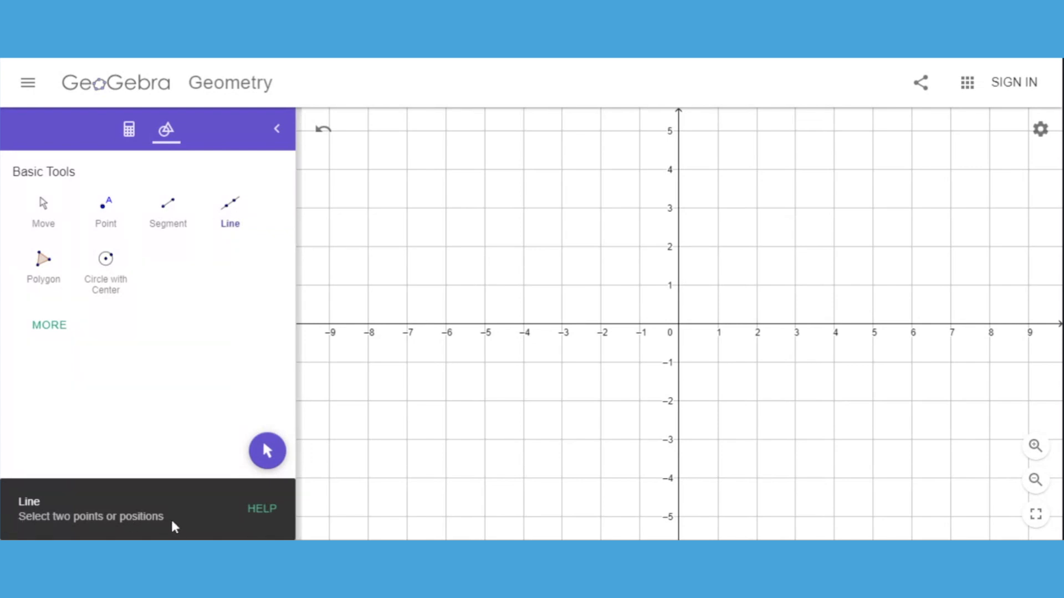
{"action": "left_click", "coordinate": [717, 169]}
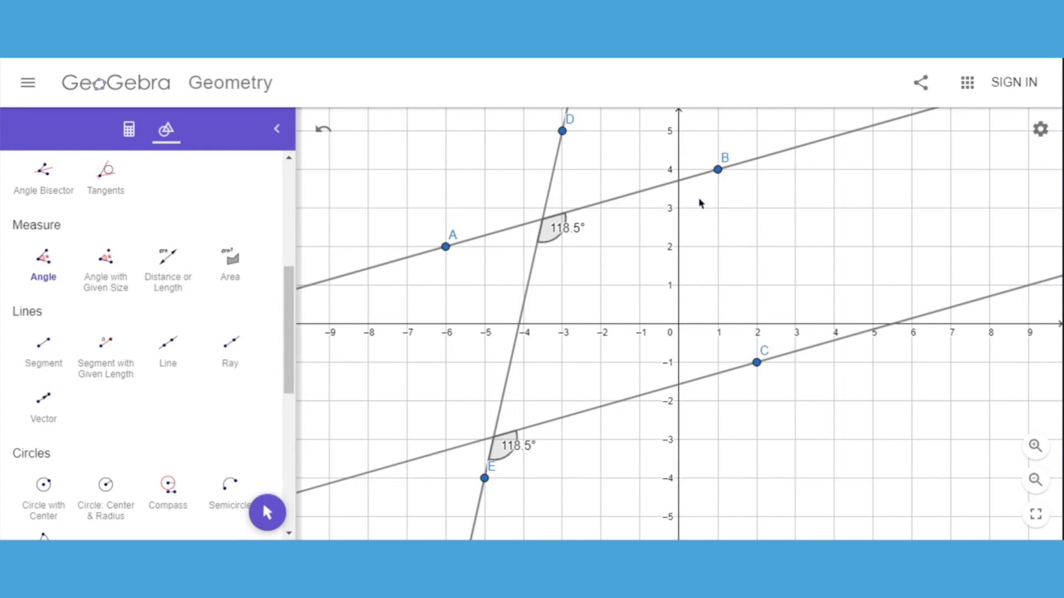
{"action": "mouse_move", "coordinate": [422, 212]}
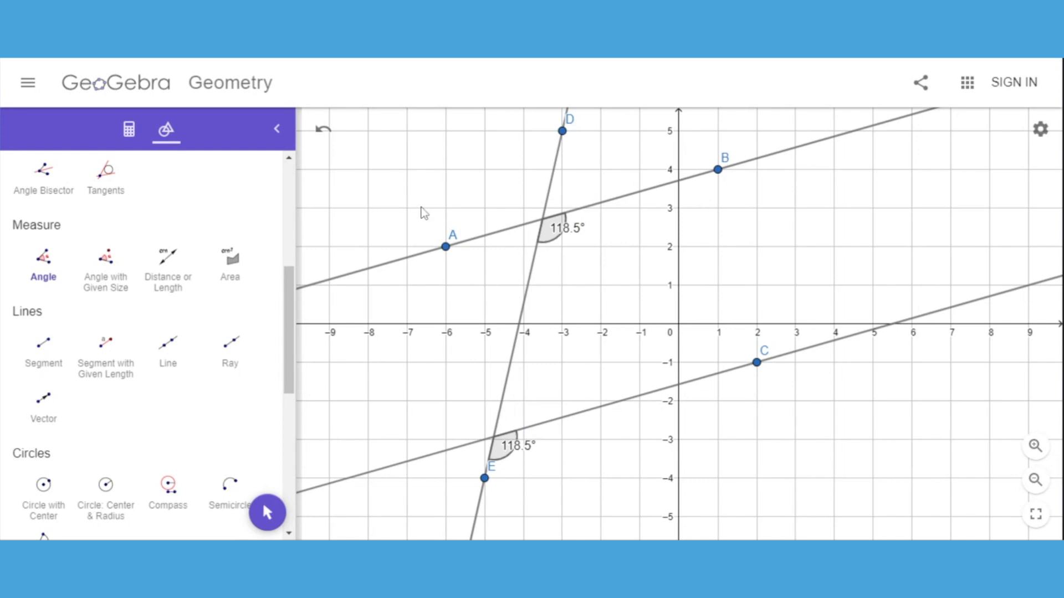